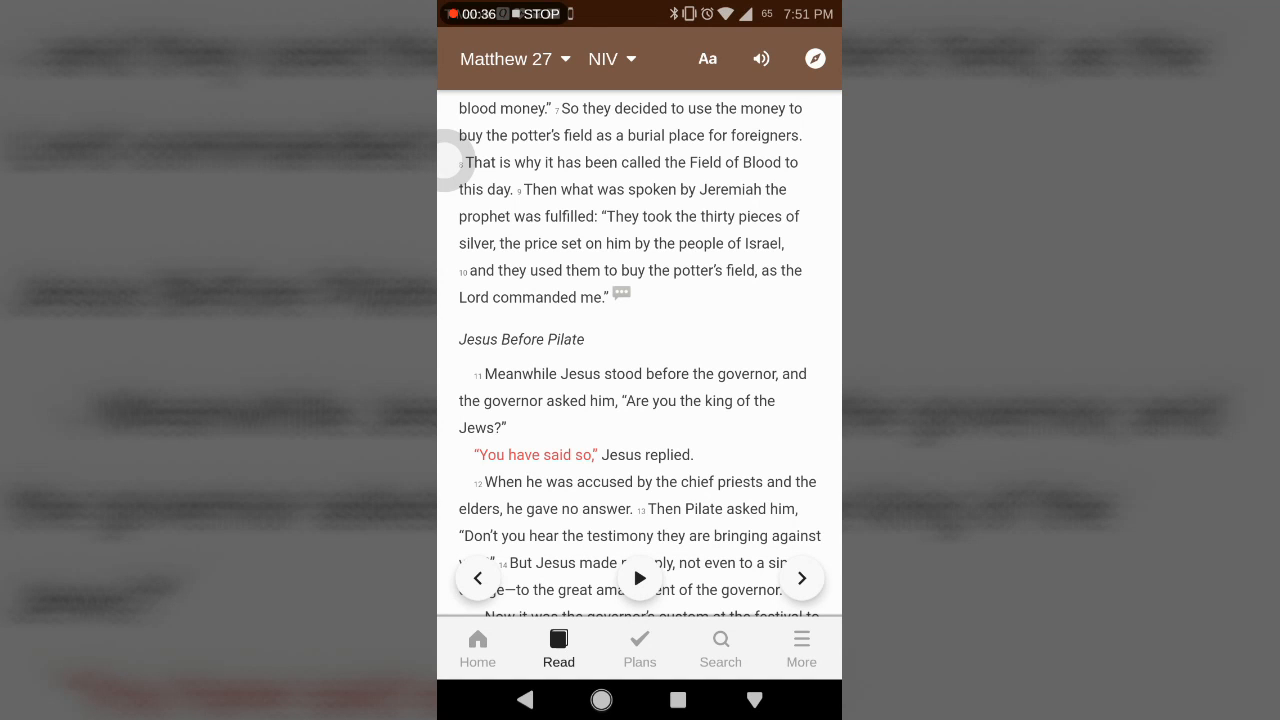
# Scroll Matthew 27 from verse 7 through Jesus before Pilate to the 'Crucify him!' cries at verse 22
pyautogui.scroll(-3)
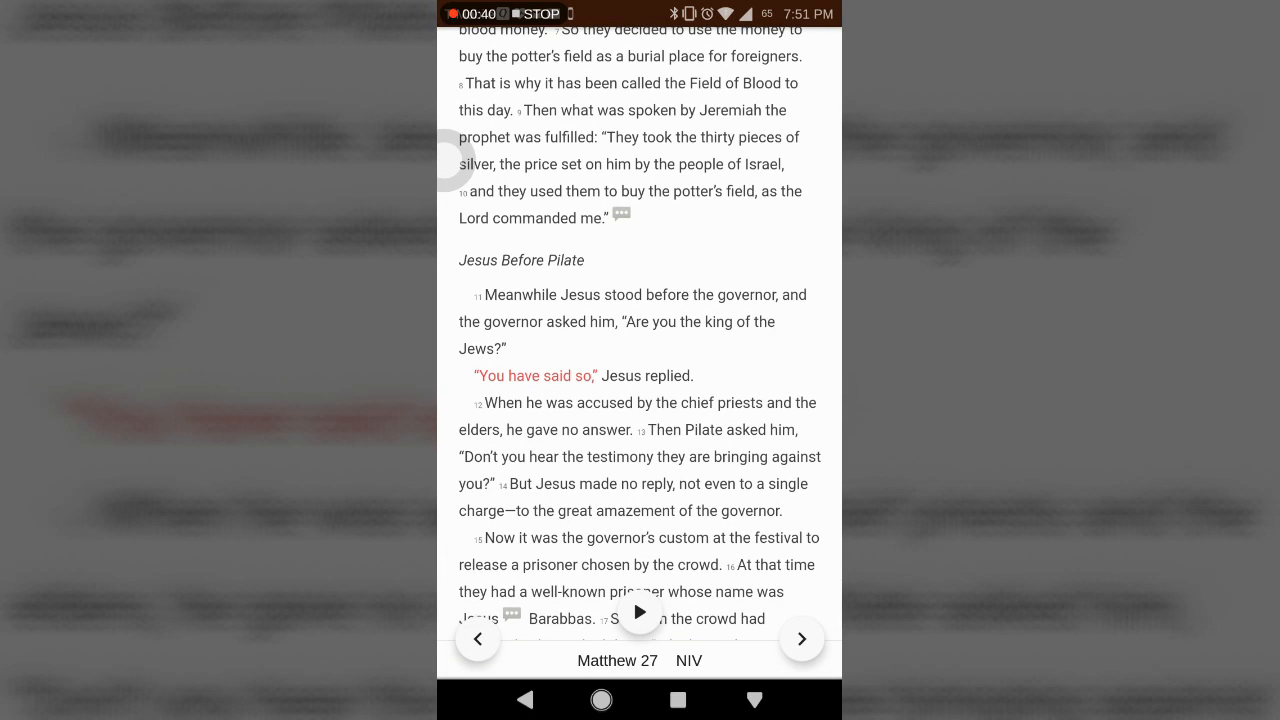
pyautogui.scroll(-3)
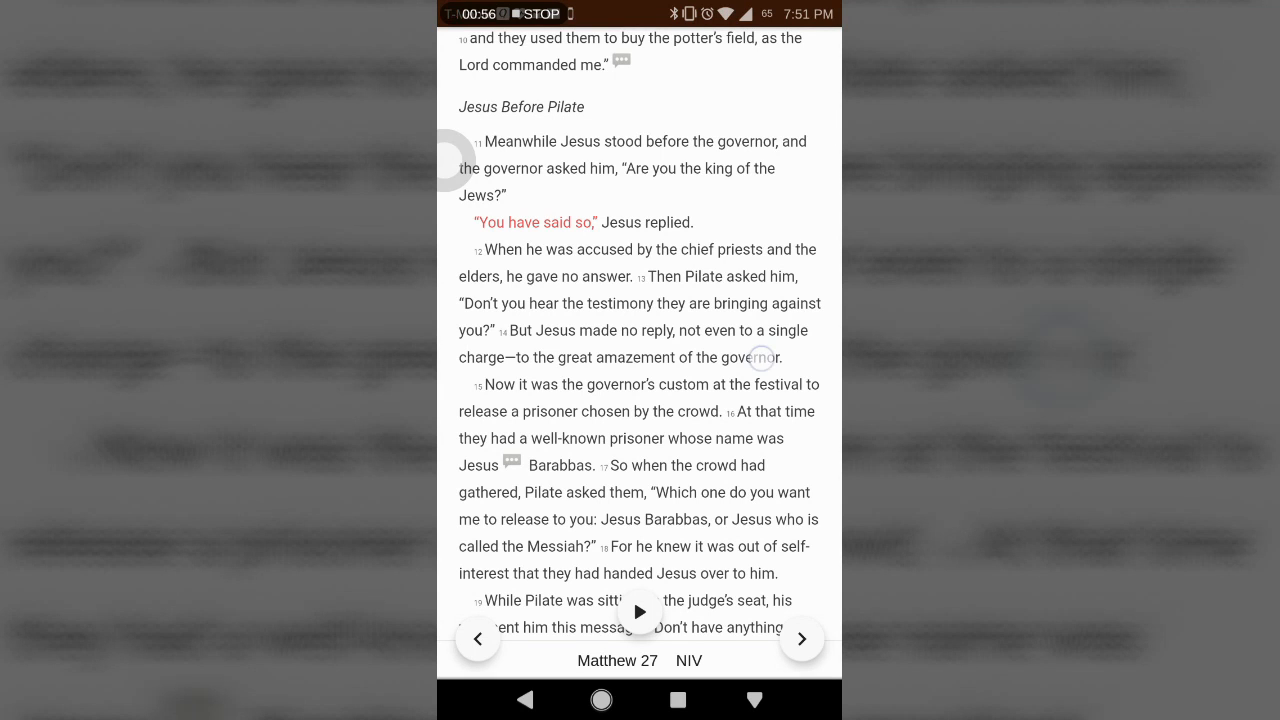
pyautogui.scroll(-3)
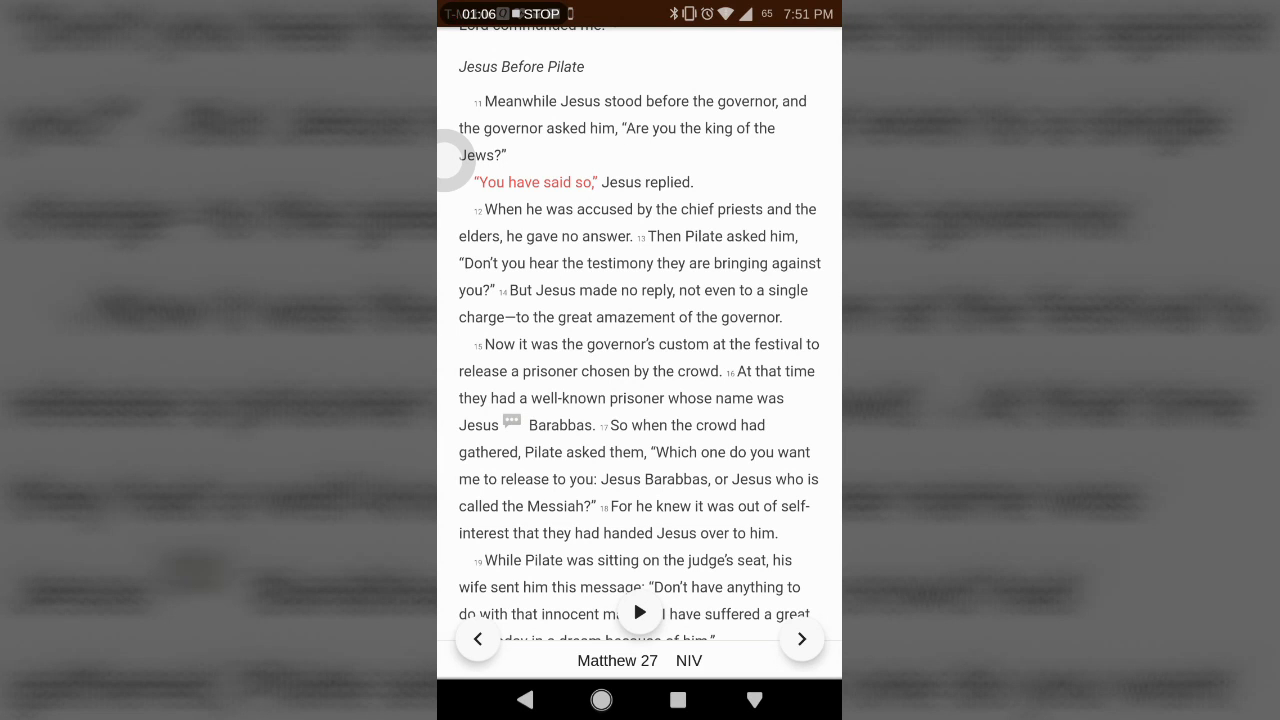
pyautogui.scroll(-3)
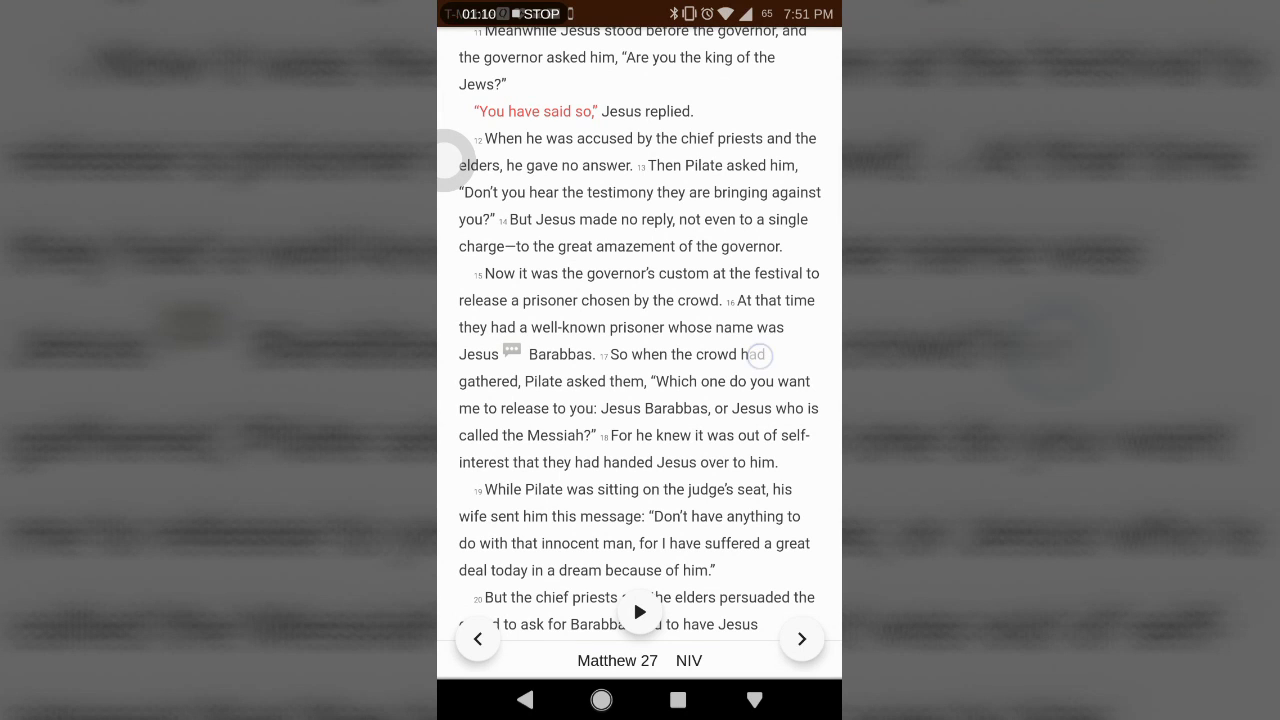
pyautogui.scroll(-3)
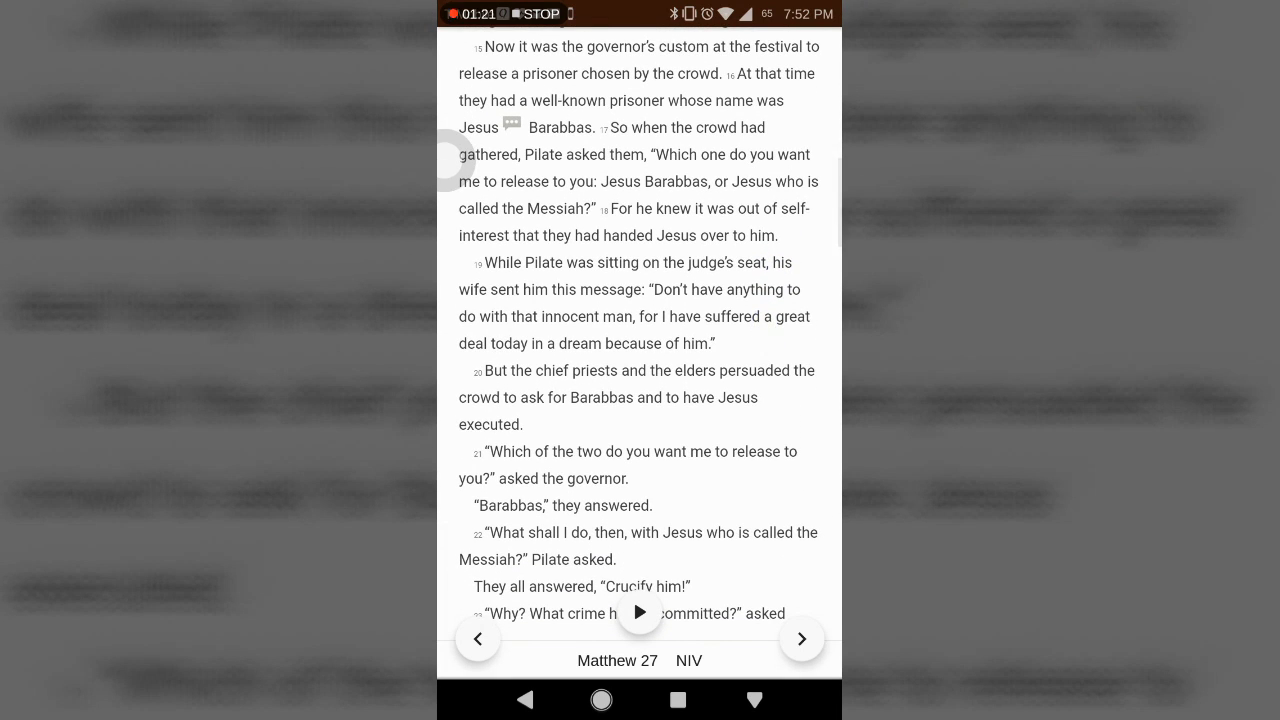
# Scroll past Pilate washing his hands and Barabbas released to 'The Soldiers Mock Jesus' heading
pyautogui.scroll(-3)
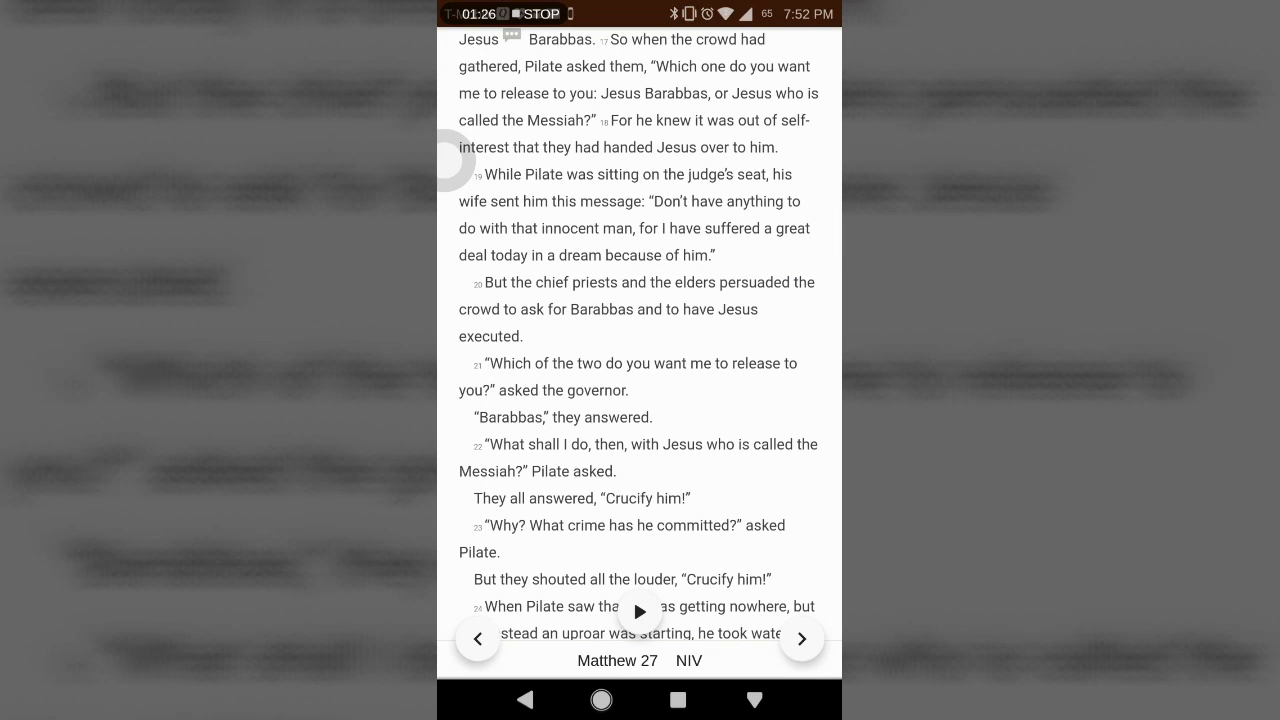
pyautogui.scroll(-3)
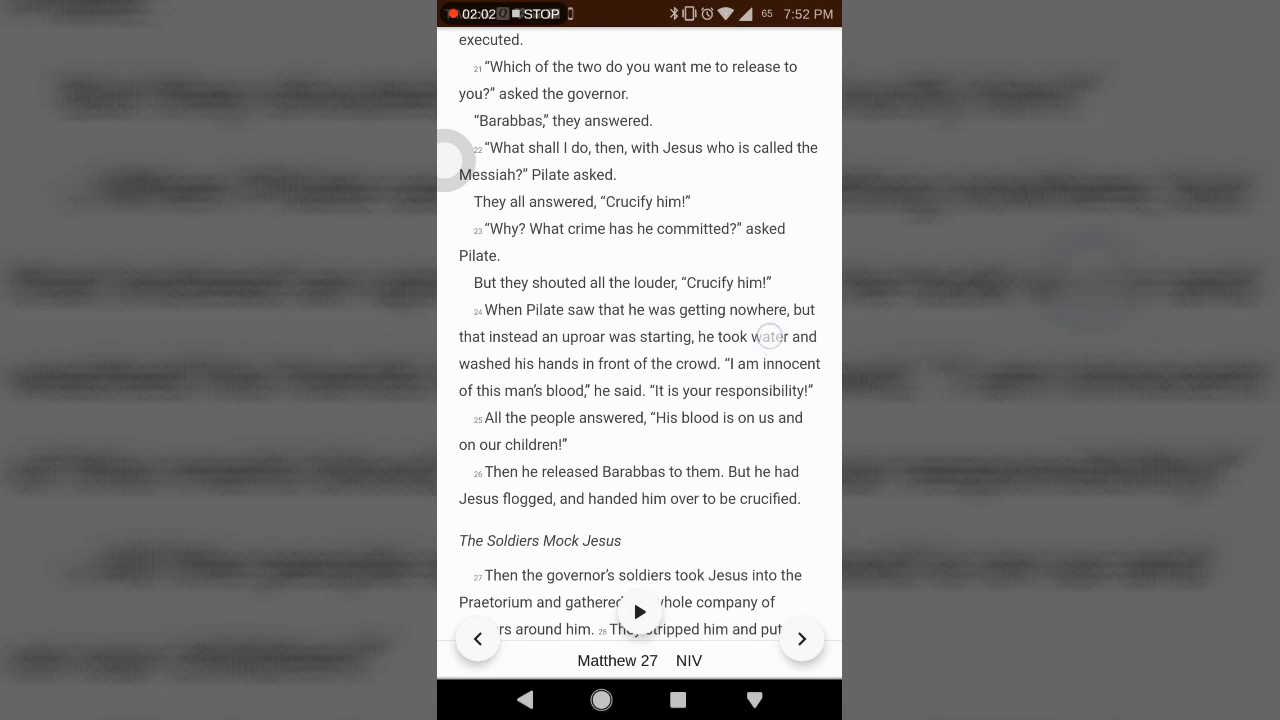
# Scroll through the soldiers' mockery, verses 27–37, into 'The Crucifixion of Jesus' and the written charge
pyautogui.scroll(-3)
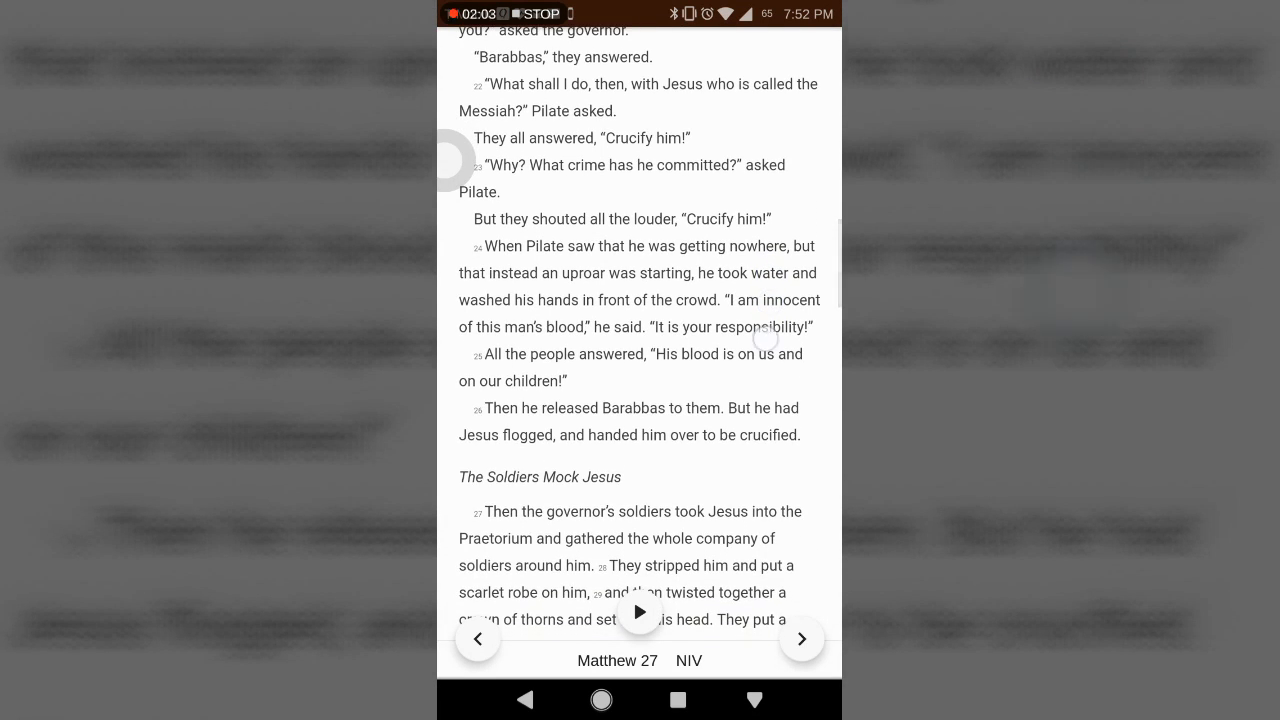
pyautogui.scroll(-3)
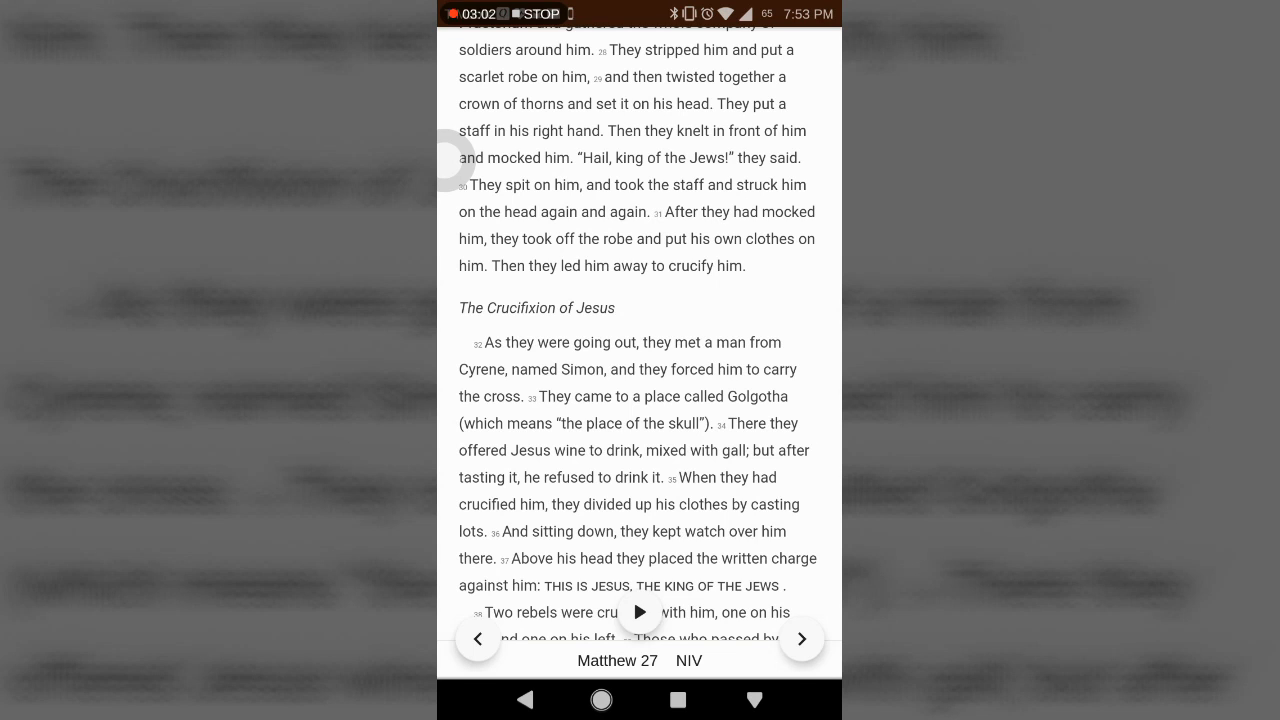
# Scroll through the crucifixion taunts to verse 44, bringing 'The Death of Jesus' heading into view
pyautogui.scroll(-3)
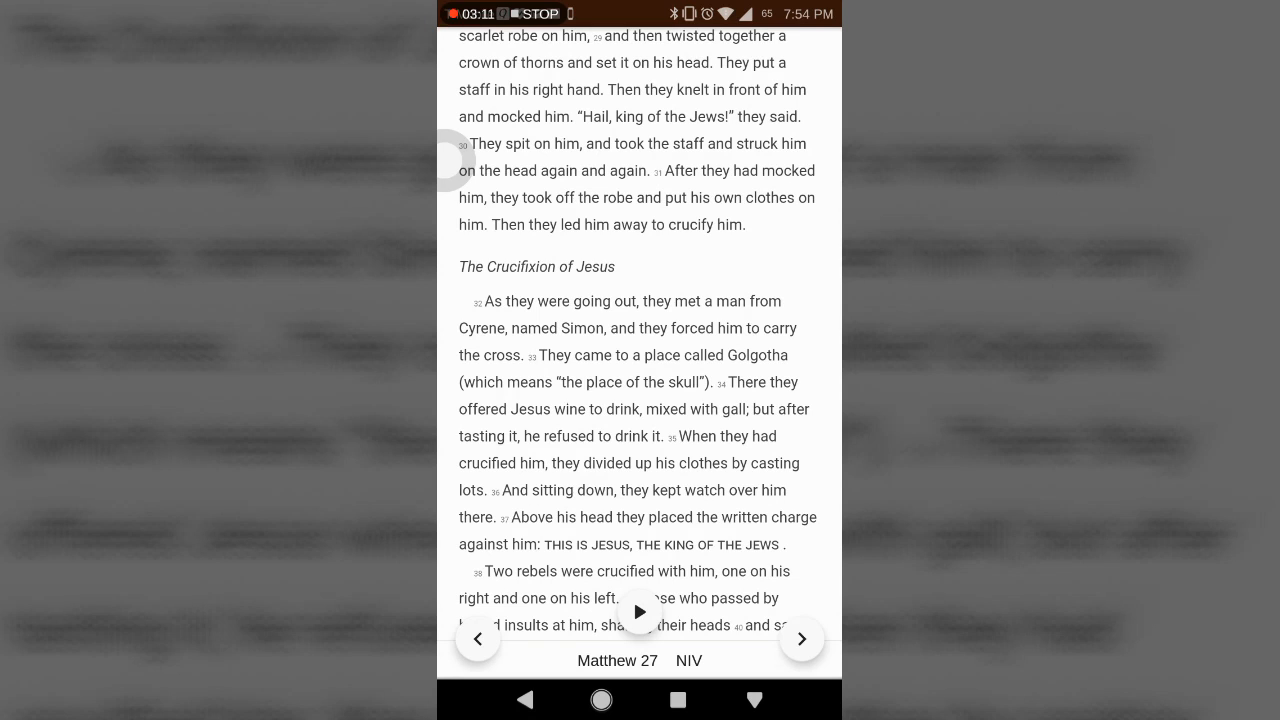
pyautogui.scroll(-3)
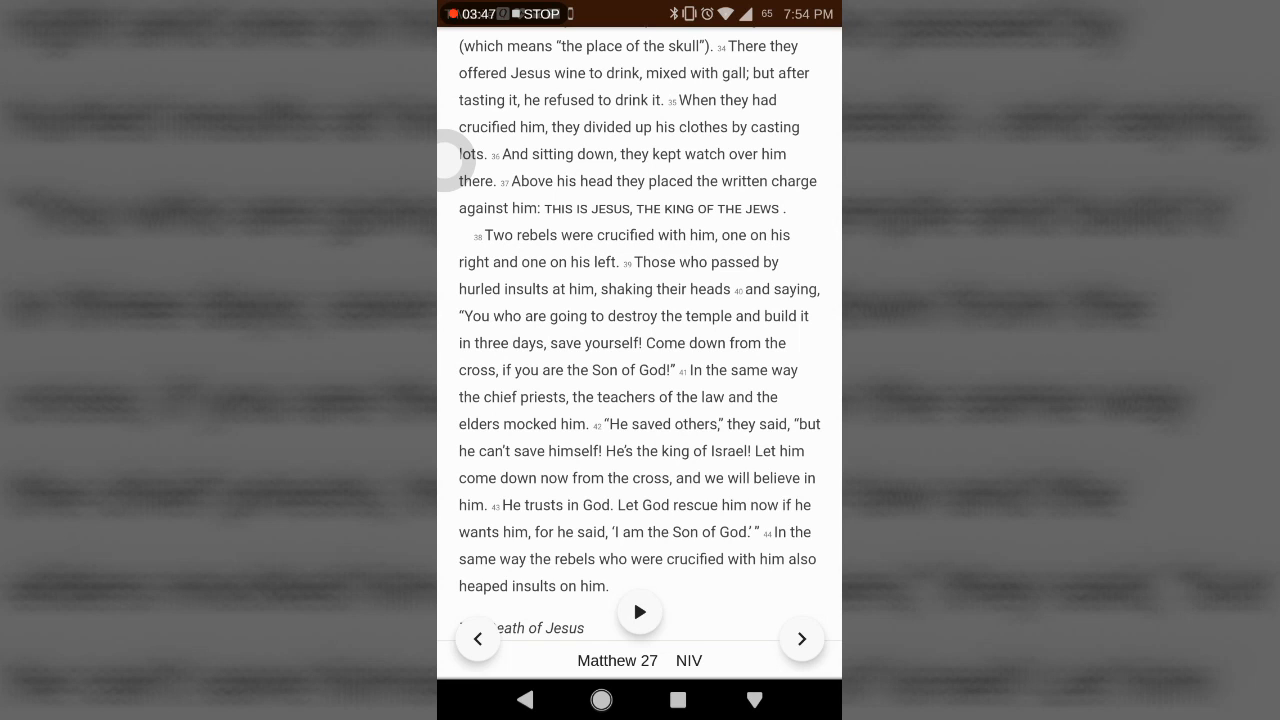
# Scroll through 'The Death of Jesus', the centurion's confession and the women watching, to 'The Burial of Jesus' near verse 59
pyautogui.scroll(-3)
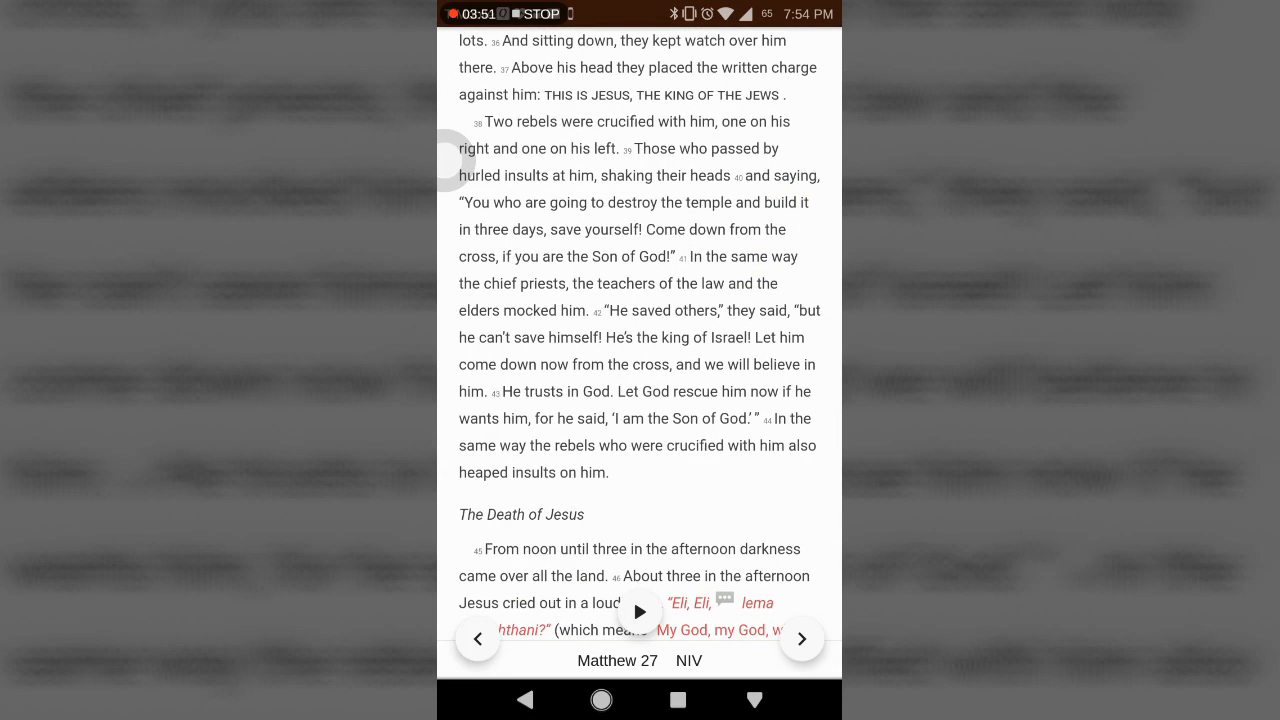
pyautogui.scroll(-3)
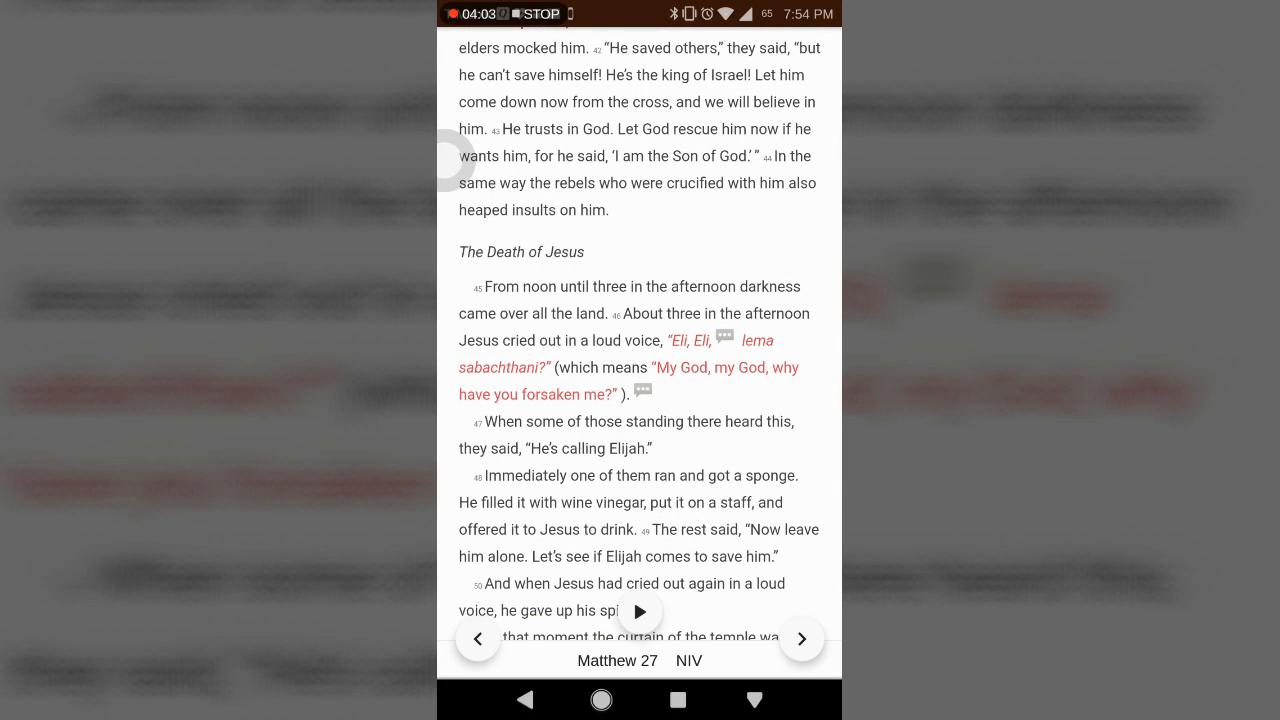
pyautogui.scroll(-3)
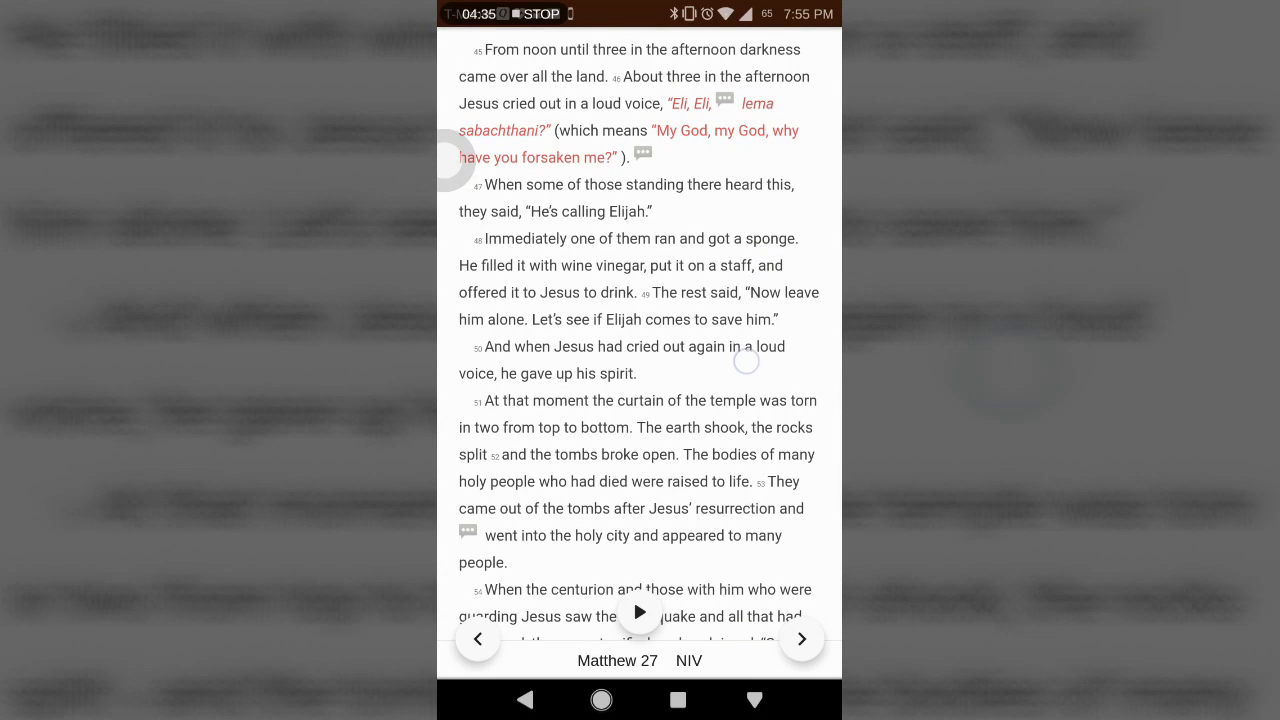
pyautogui.scroll(-3)
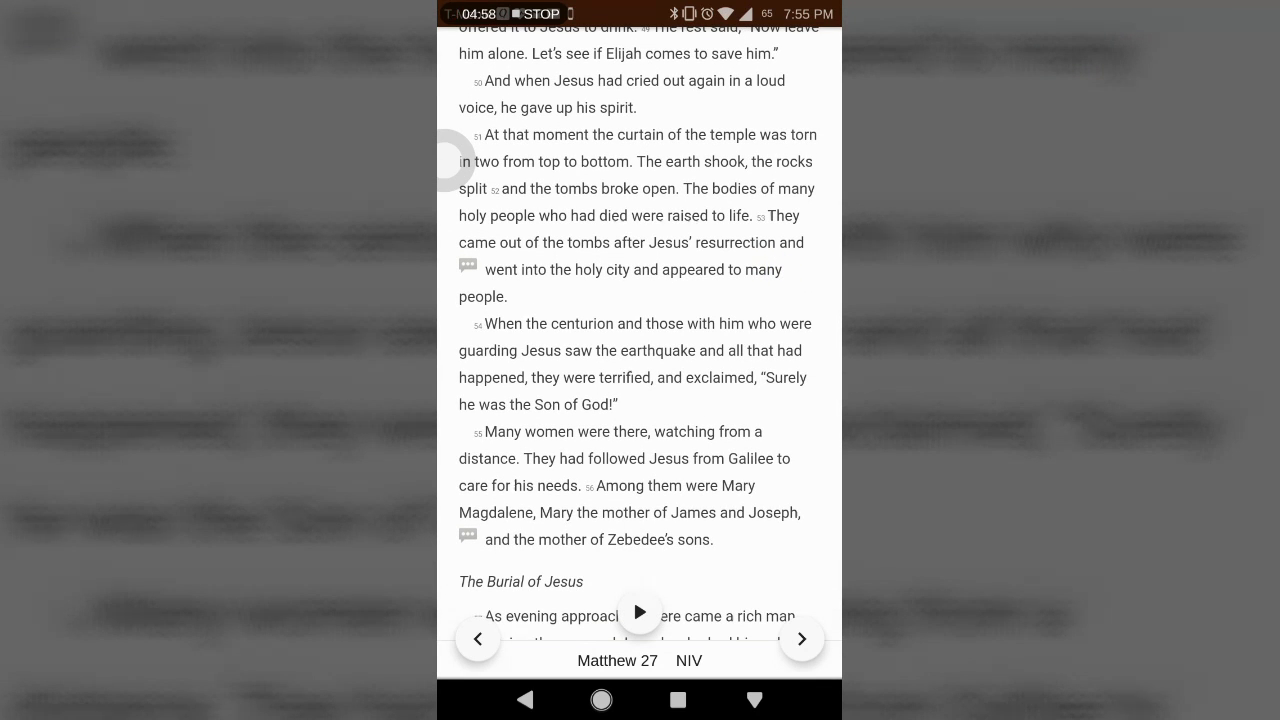
pyautogui.scroll(-3)
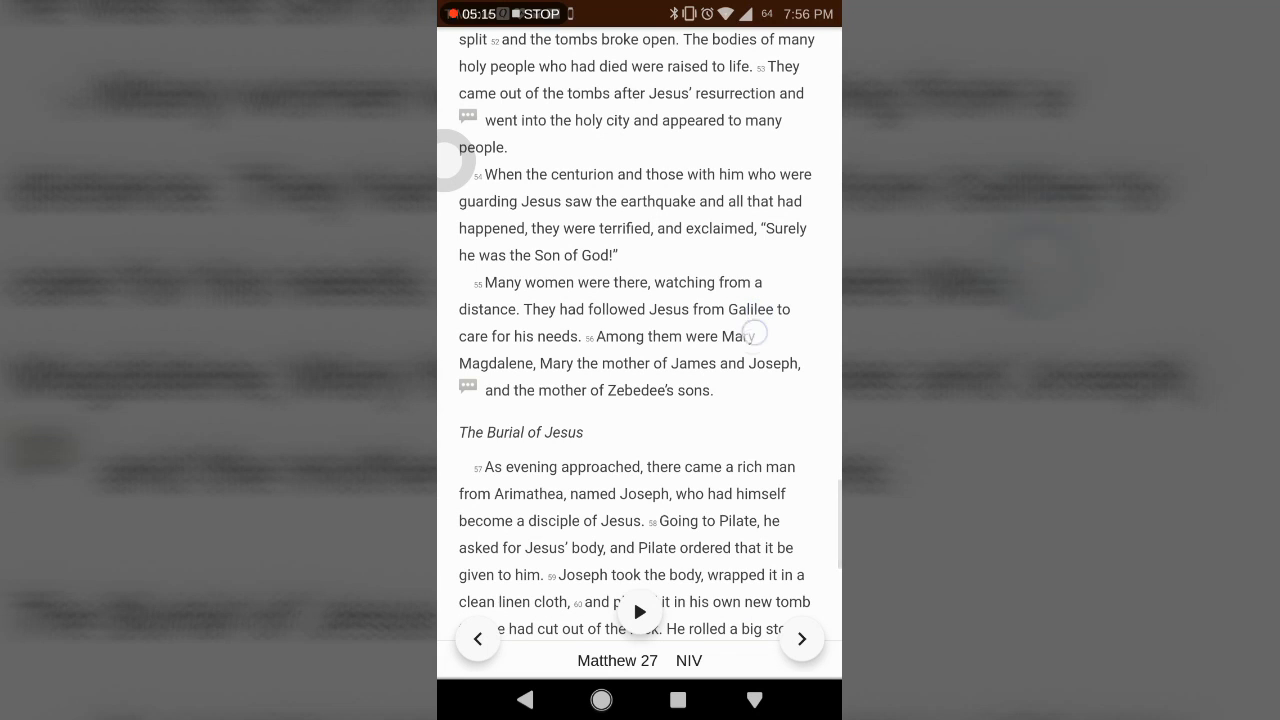
# Scroll through 'The Guard at the Tomb' to Matthew 27's final verse and the NIV copyright notice
pyautogui.scroll(-3)
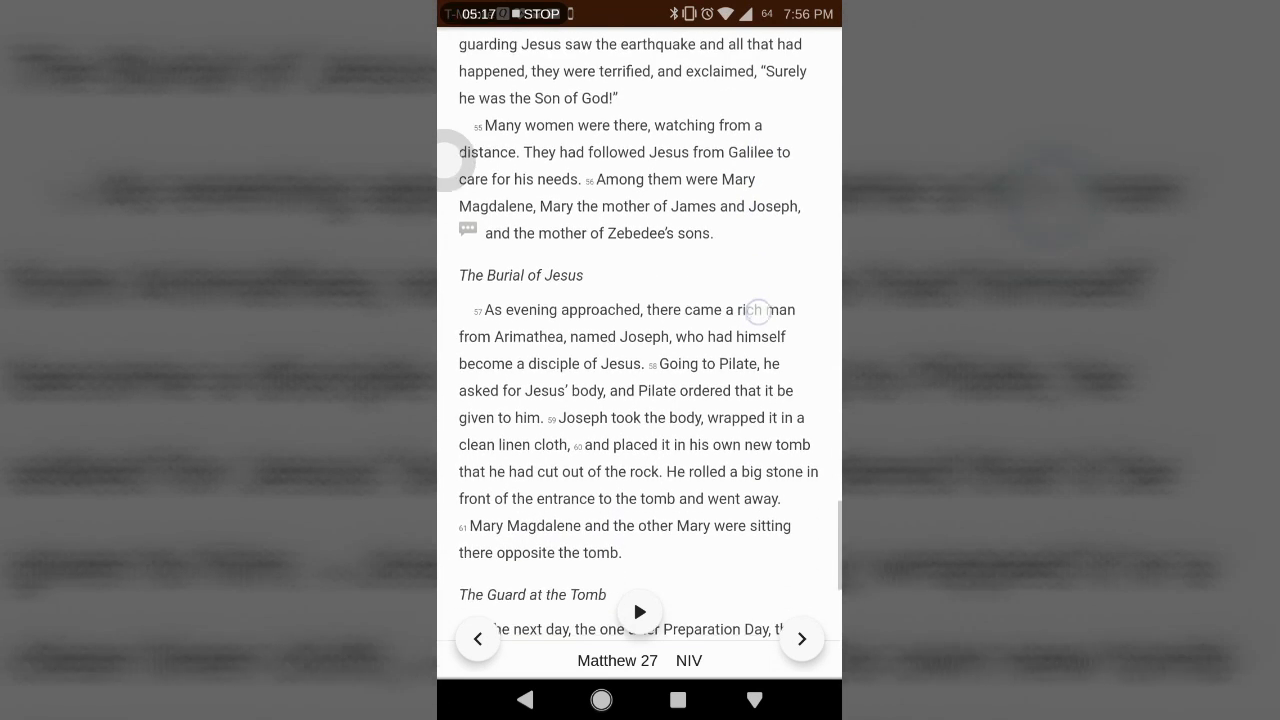
pyautogui.scroll(-3)
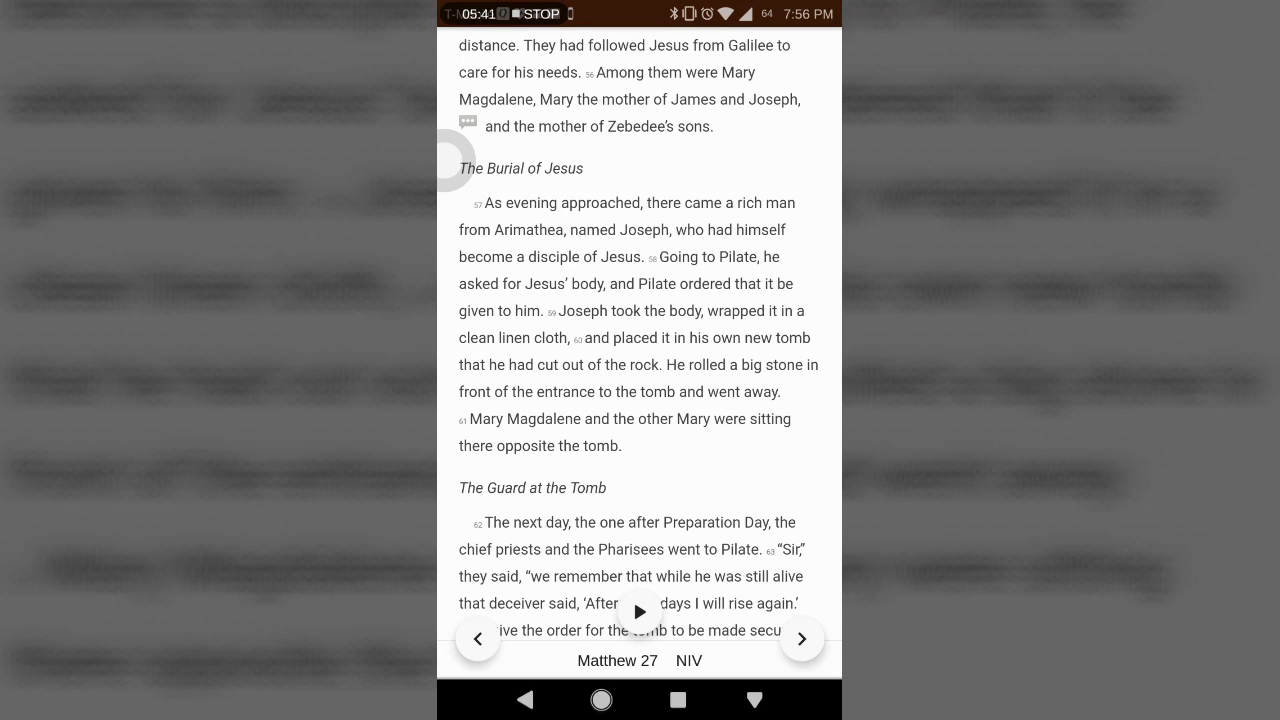
pyautogui.scroll(-3)
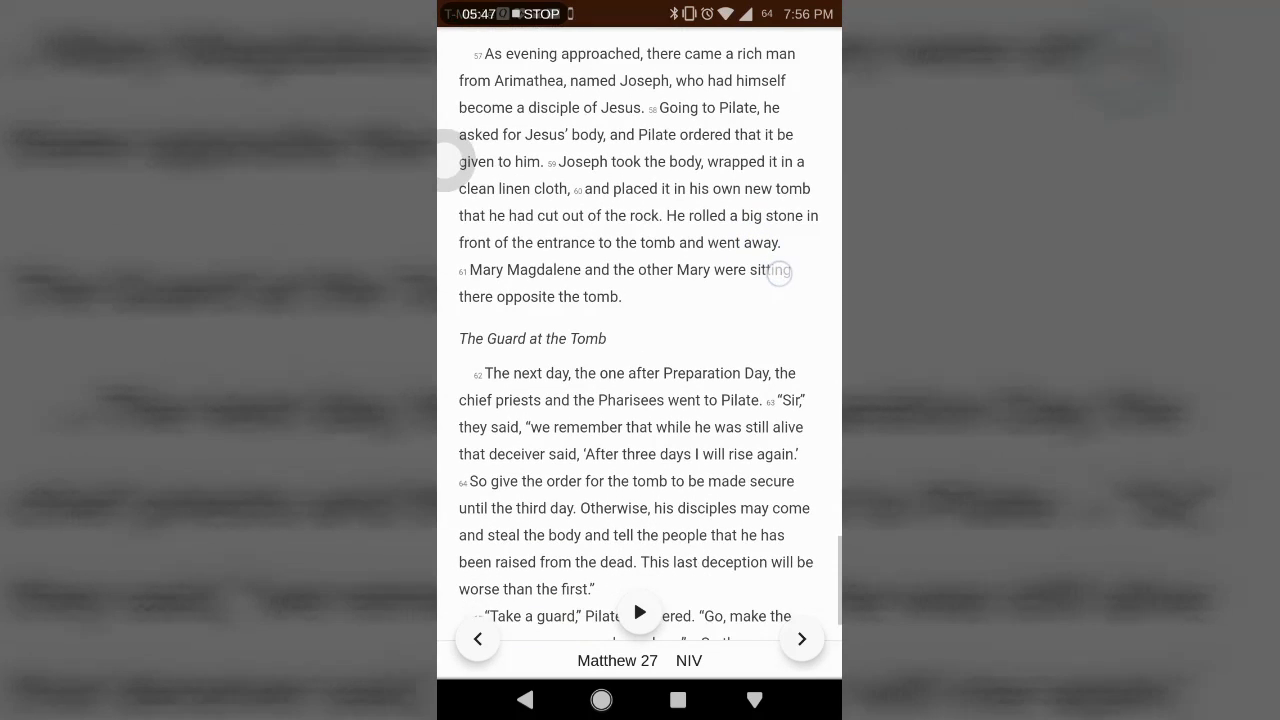
pyautogui.scroll(-3)
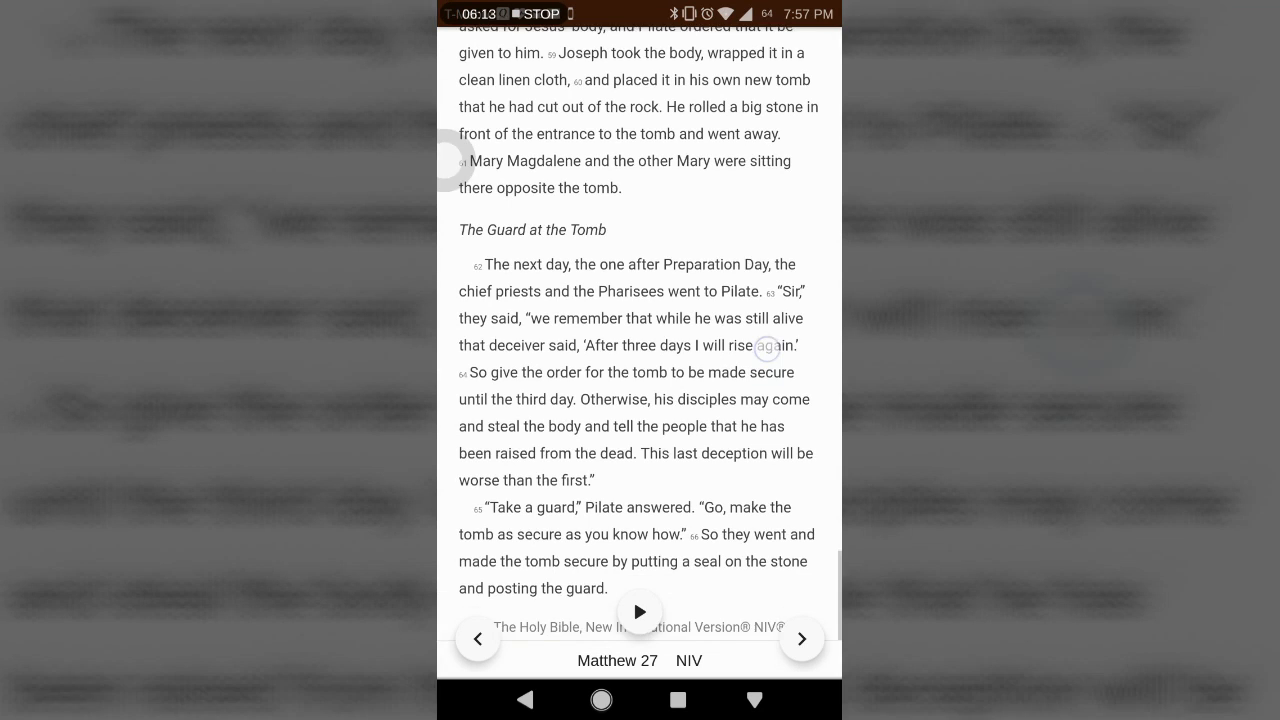
pyautogui.scroll(-3)
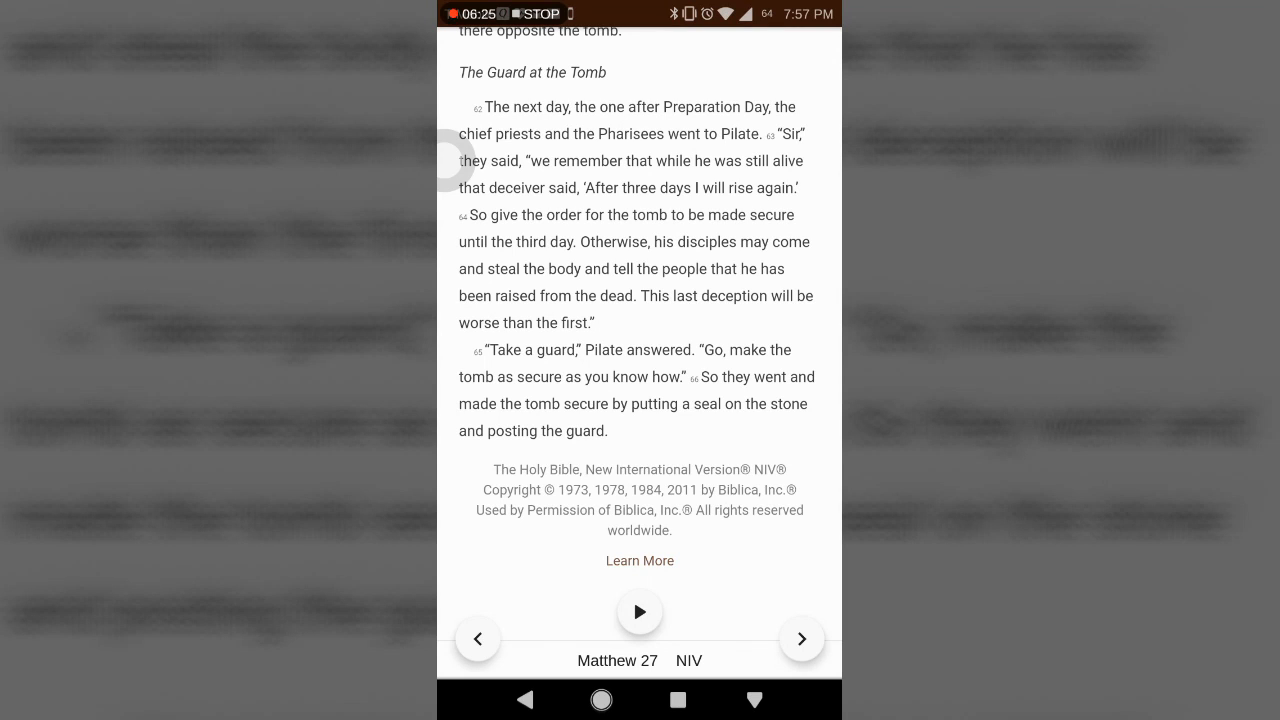
# Go to Matthew 28 and scroll through 'Jesus Has Risen' to 'The Guards' Report' around verse 12
pyautogui.click(801, 638)
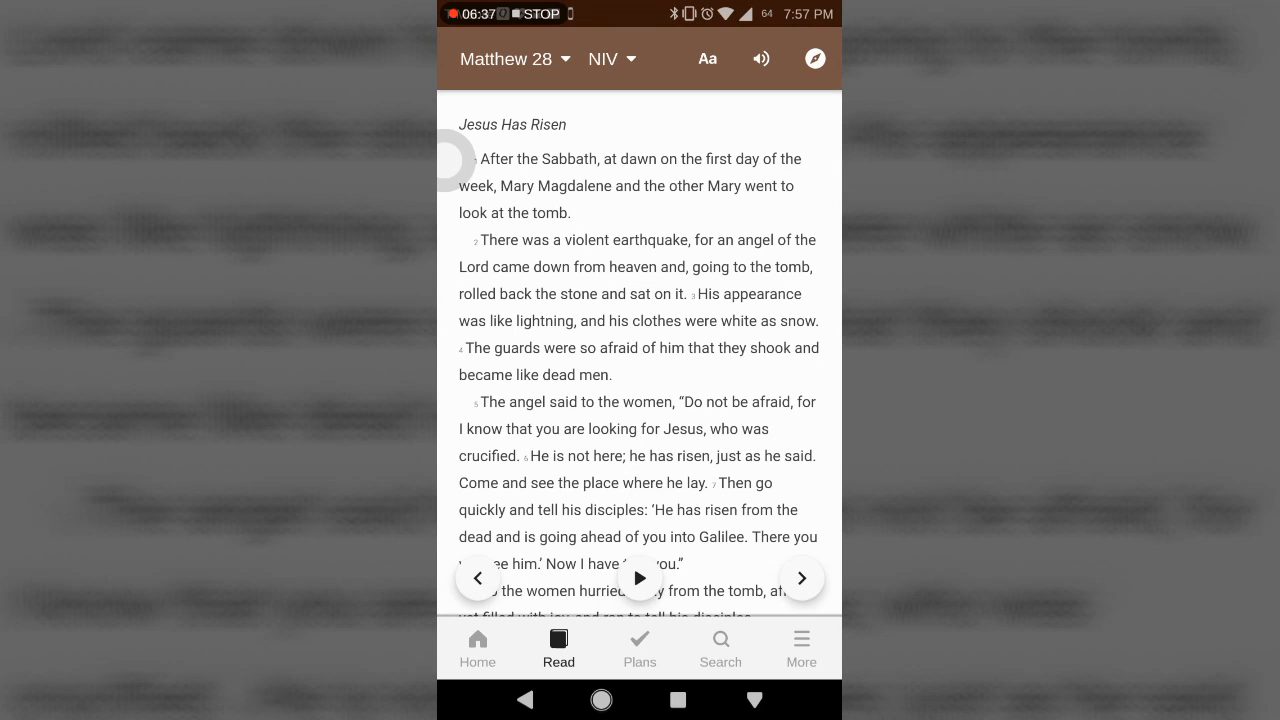
pyautogui.scroll(-3)
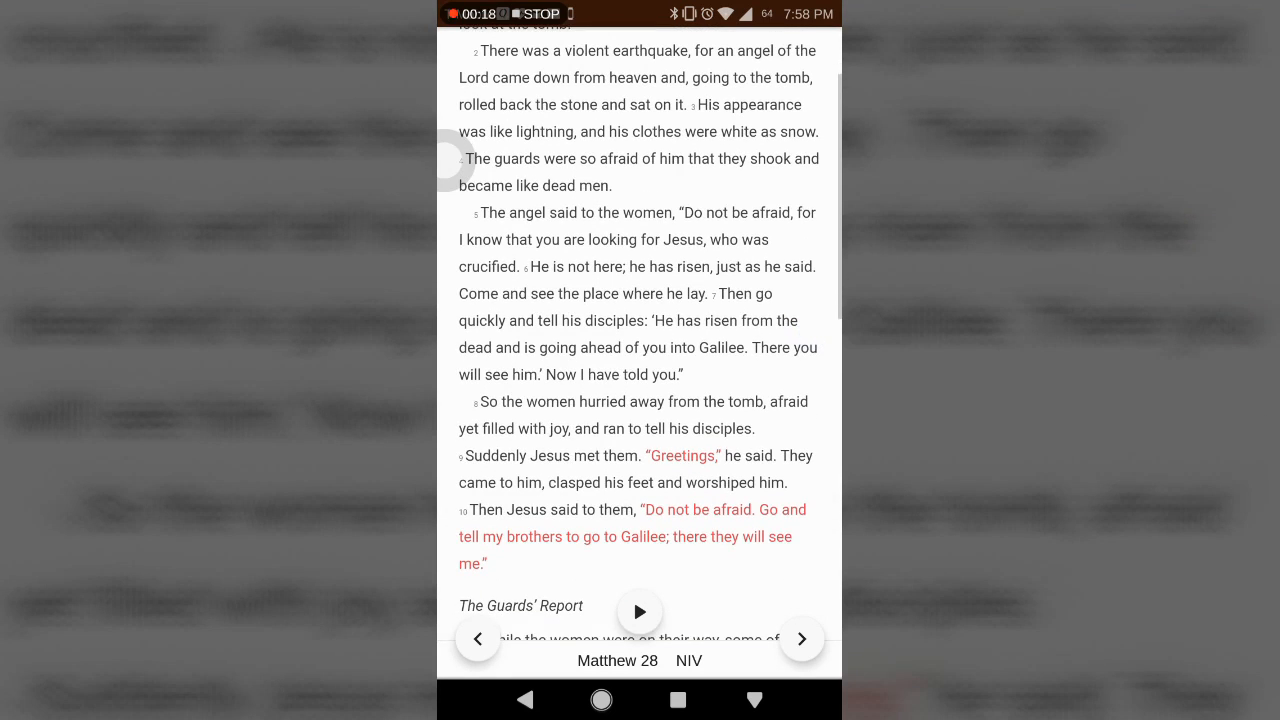
pyautogui.scroll(-3)
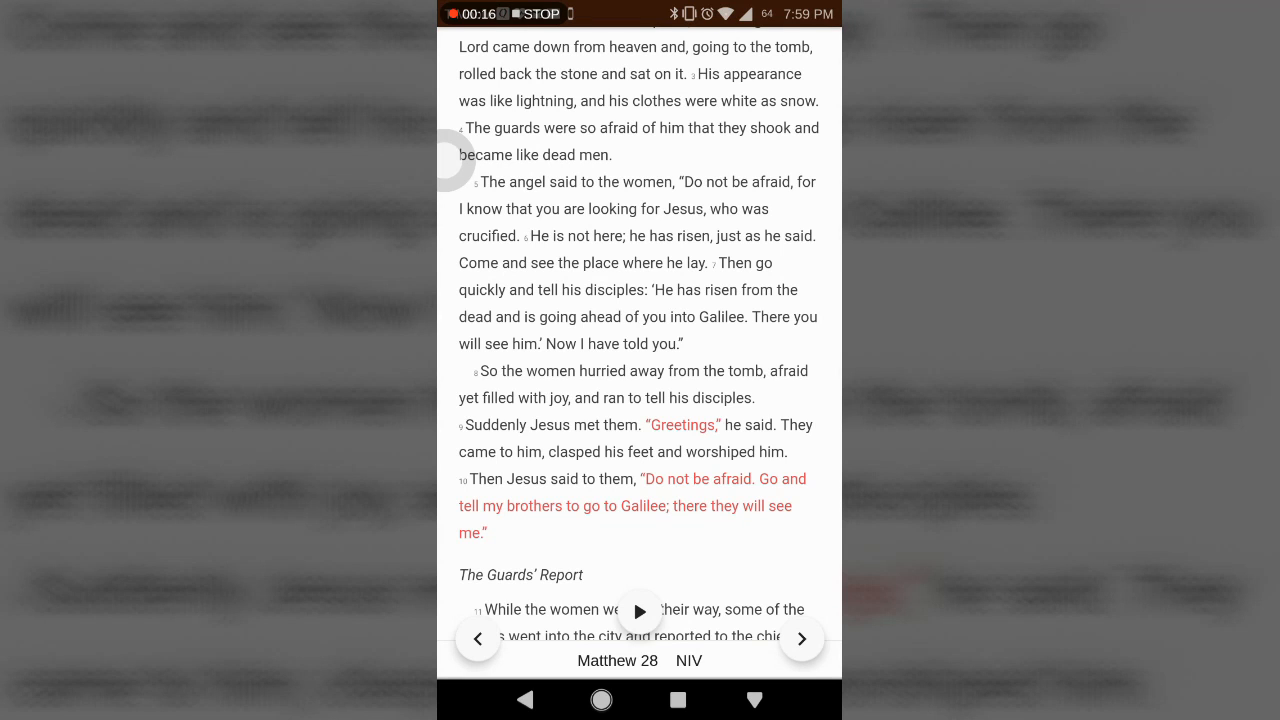
pyautogui.scroll(-3)
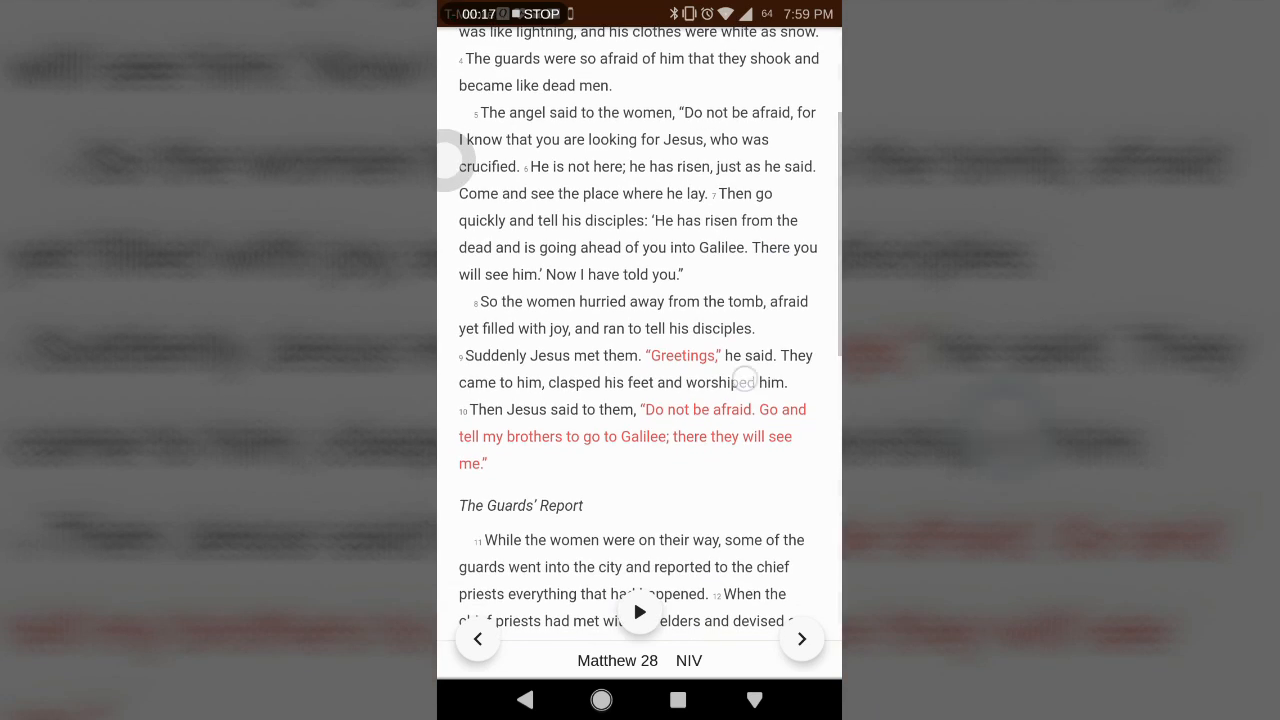
# Scroll through 'The Guards' Report' to verse 15 until 'The Great Commission' verses 16–19 show
pyautogui.scroll(-3)
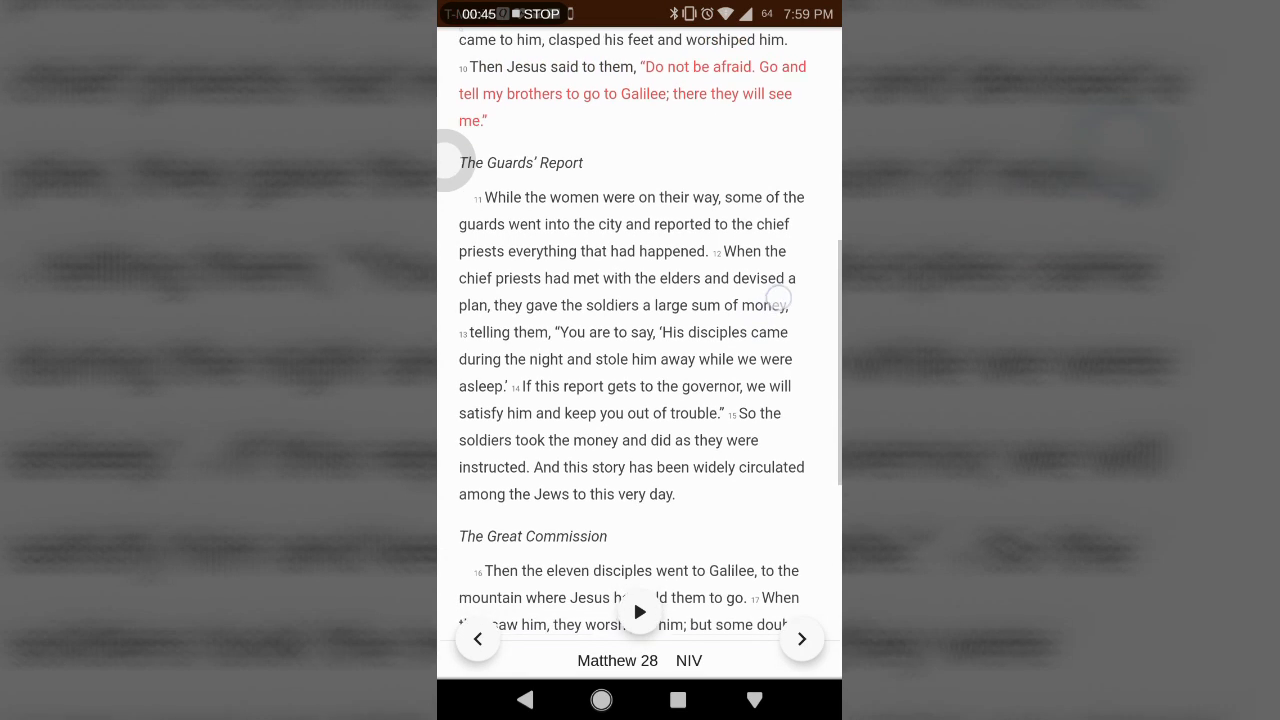
pyautogui.scroll(-3)
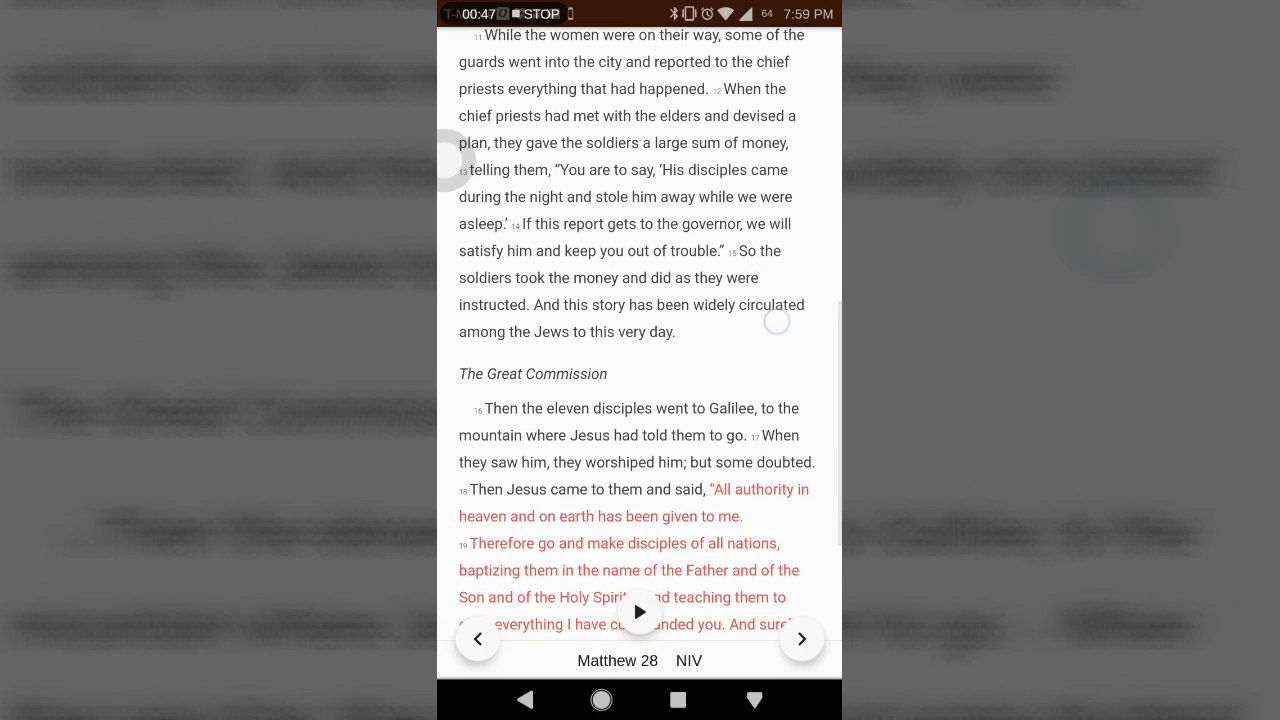